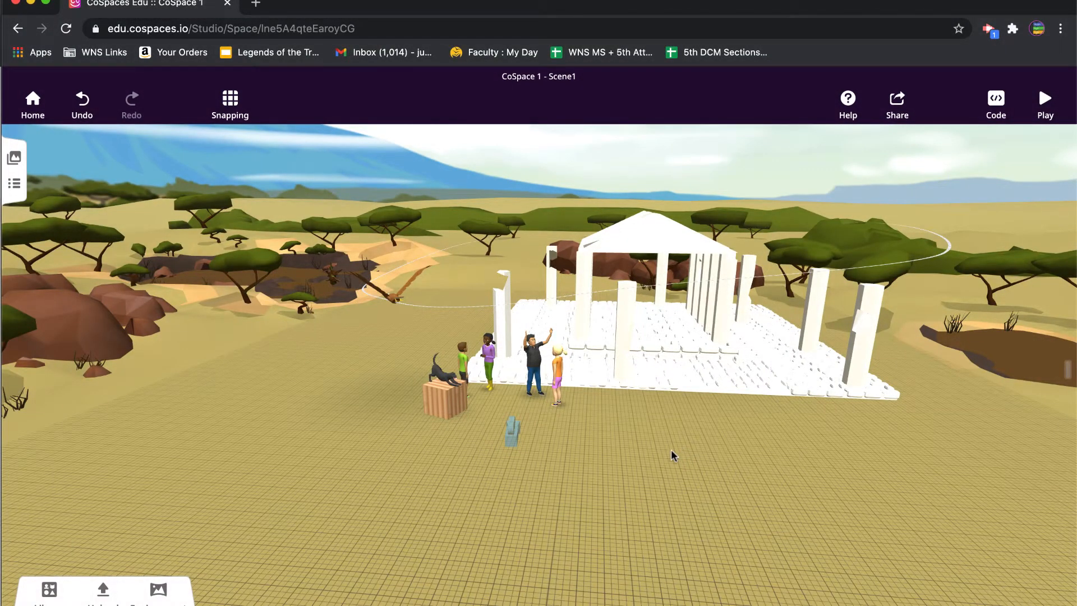
{"action": "mouse_move", "coordinate": [665, 455]}
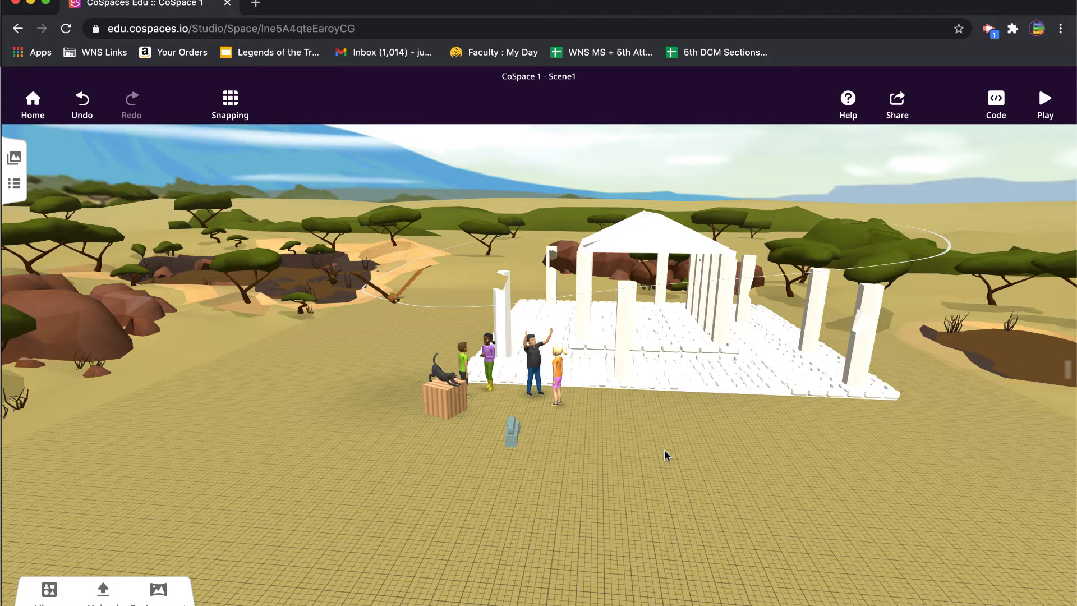
{"action": "mouse_move", "coordinate": [665, 456]}
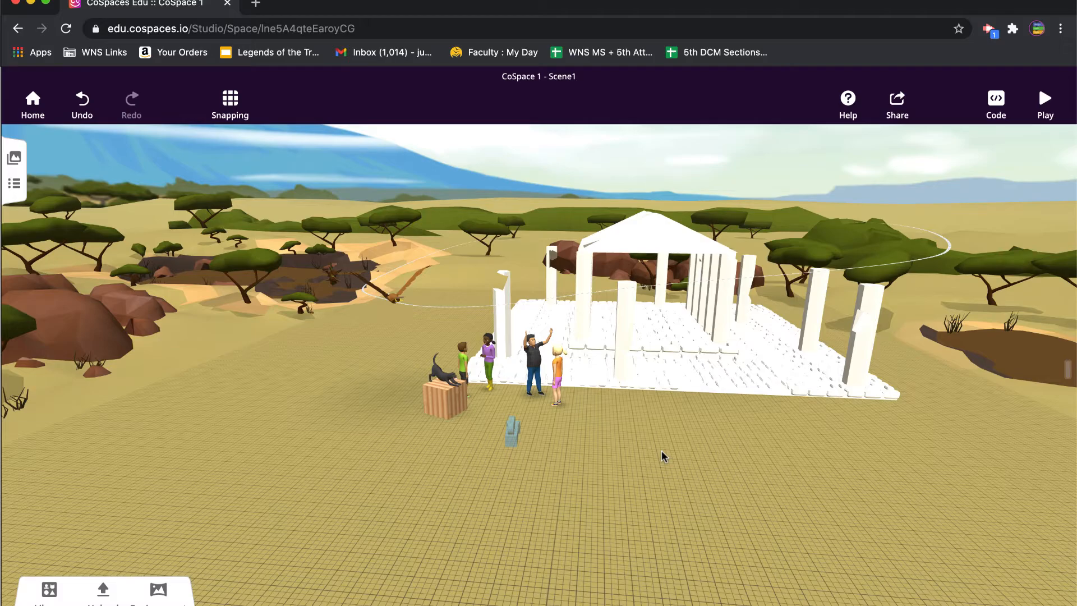
Step: Bring up the options menu of the scene camera in front of the characters
{"action": "left_click_drag", "start_coordinate": [663, 457], "coordinate": [552, 446]}
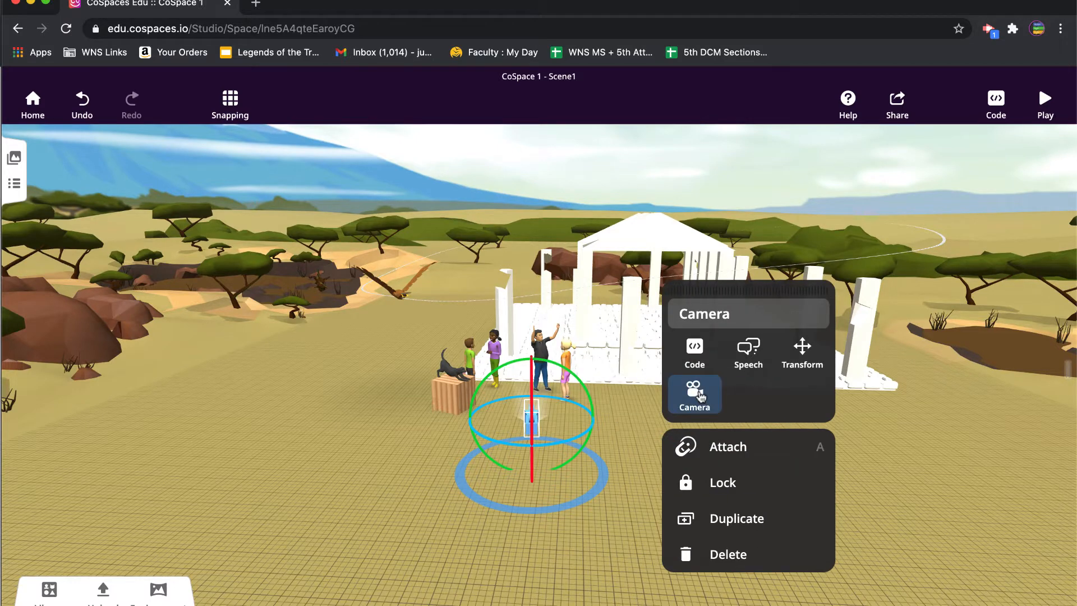
Step: Set the camera's movement mode to Walk at 3.0 m/s and close the panel
{"action": "left_click", "coordinate": [694, 393]}
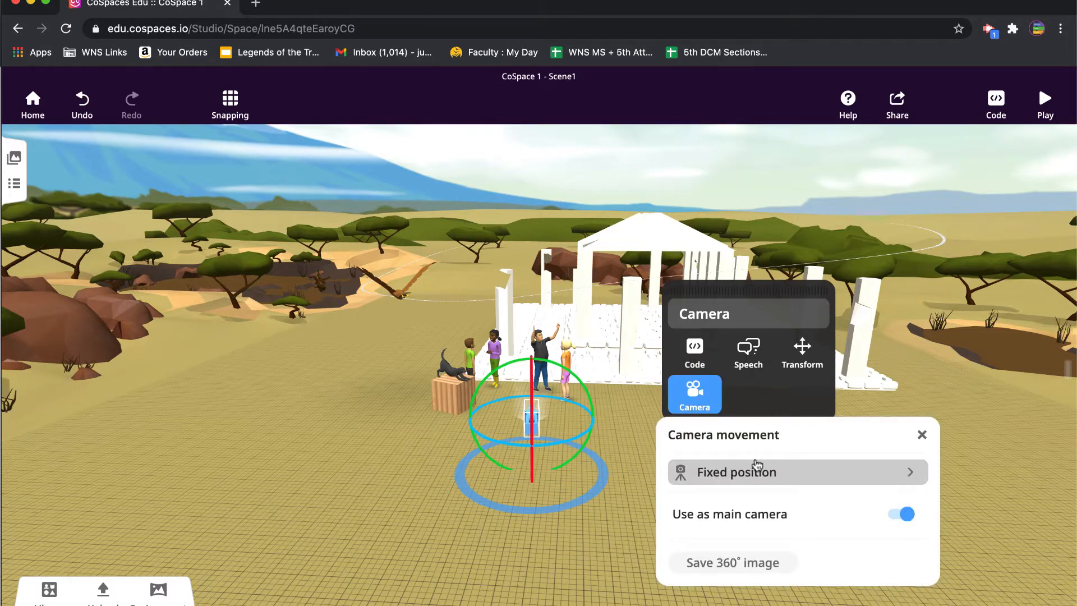
{"action": "left_click", "coordinate": [736, 472]}
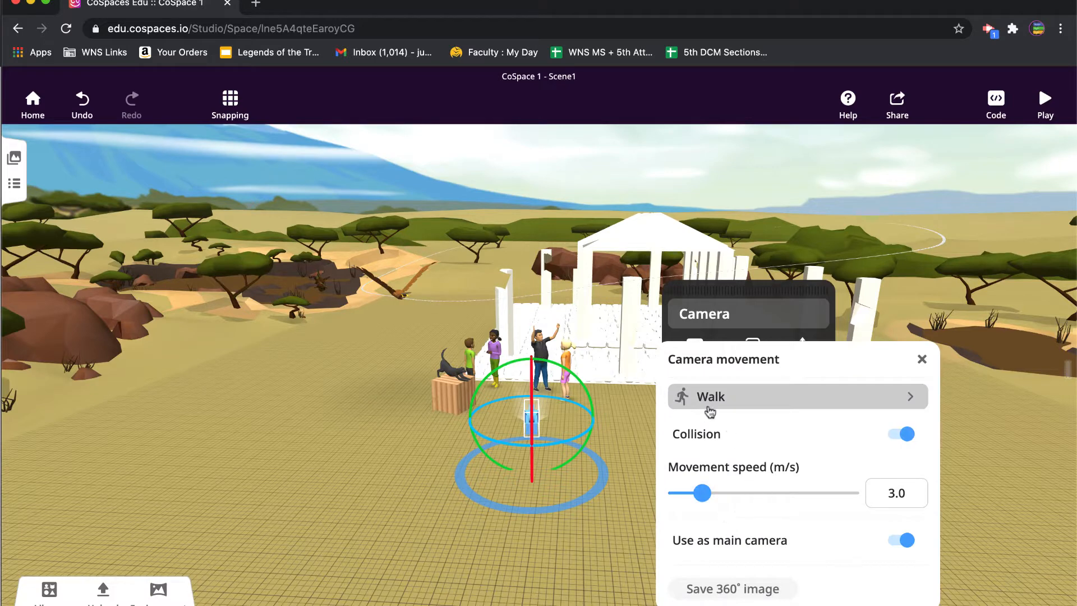
{"action": "mouse_move", "coordinate": [715, 405]}
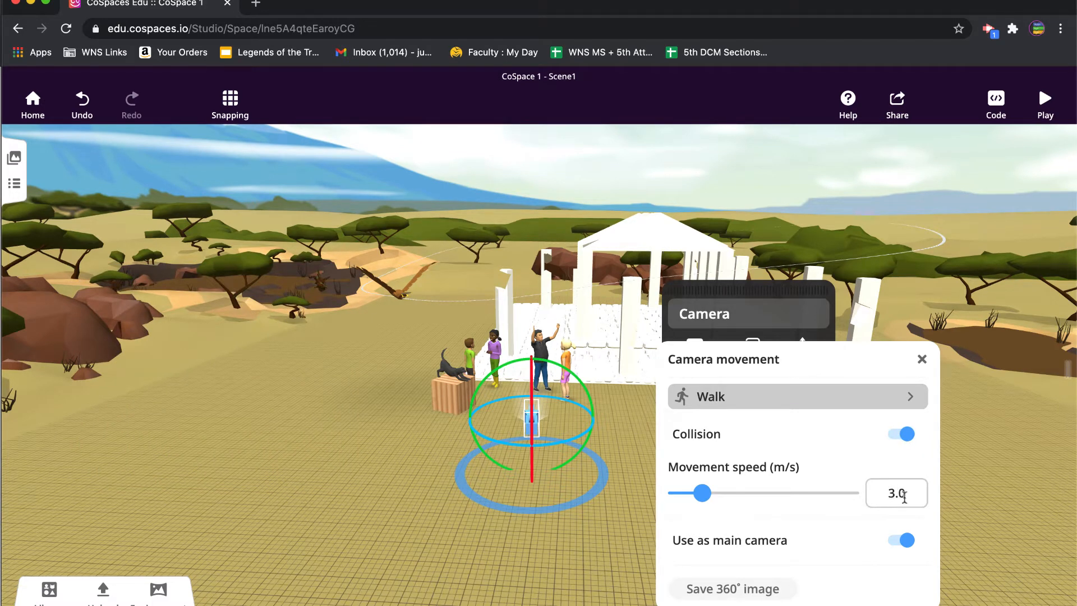
{"action": "left_click", "coordinate": [901, 433]}
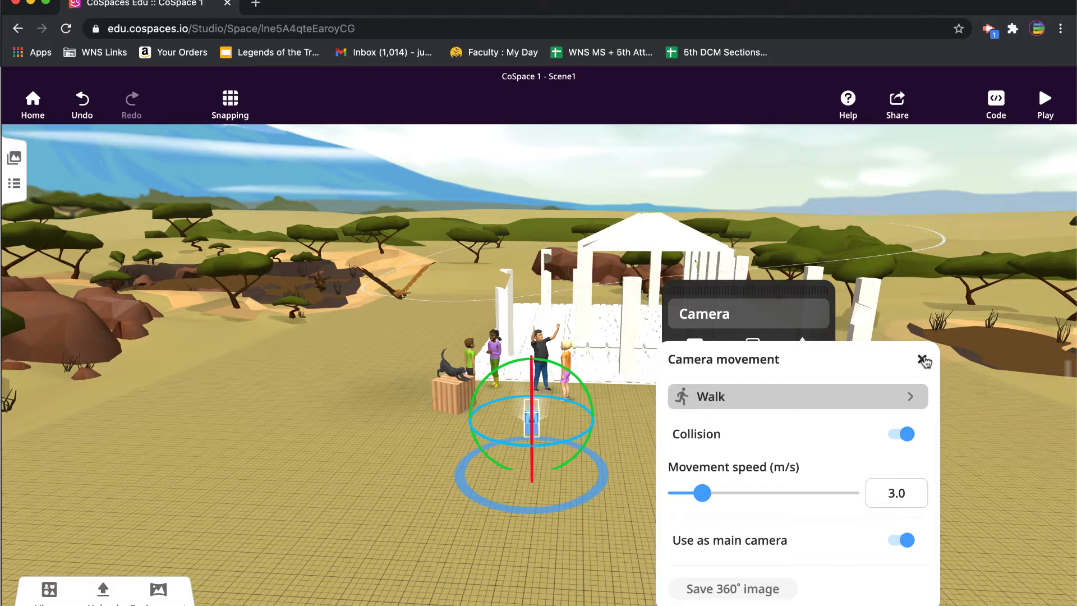
{"action": "left_click", "coordinate": [924, 359]}
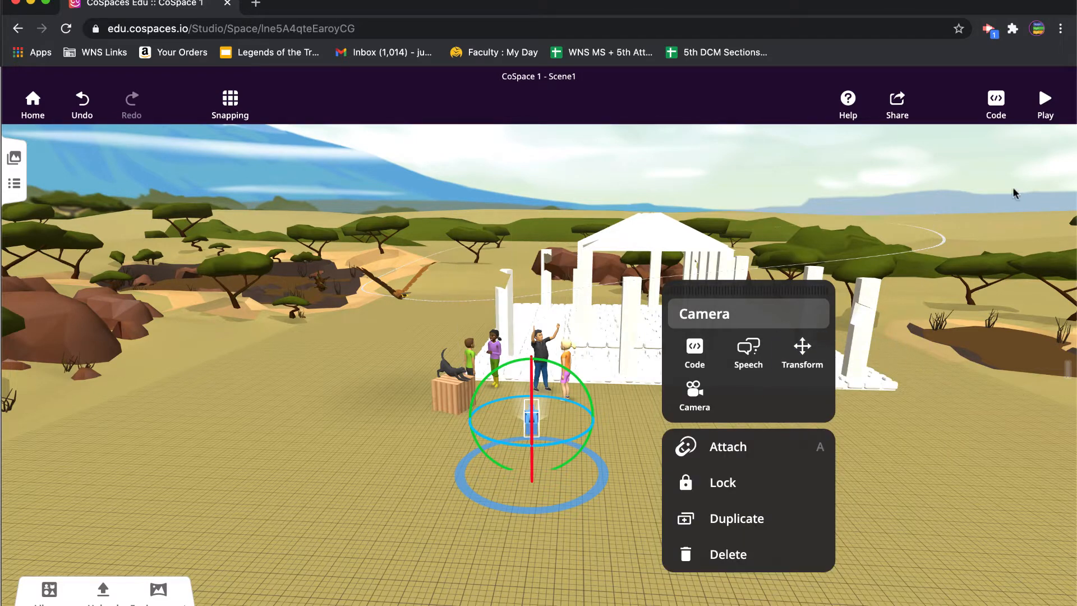
{"action": "left_click", "coordinate": [1045, 103]}
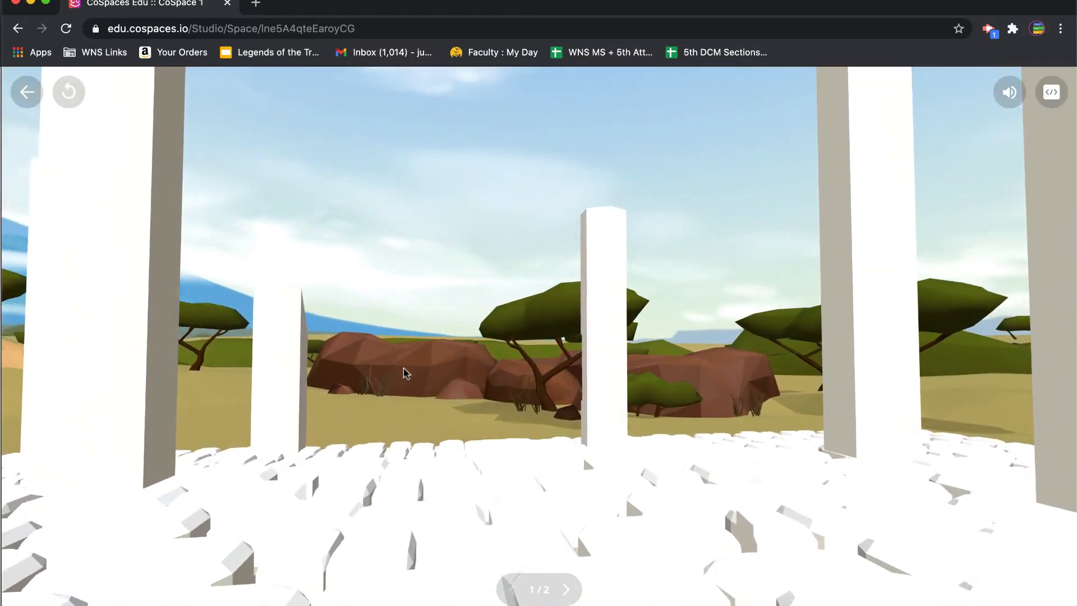
{"action": "left_click_drag", "start_coordinate": [402, 372], "coordinate": [364, 377]}
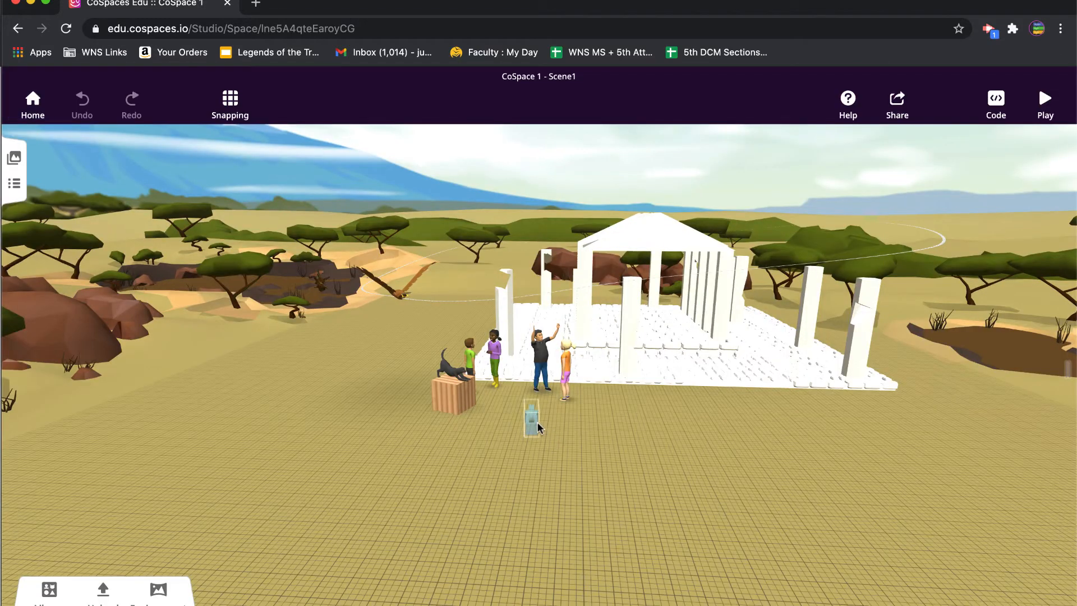
Step: Switch the camera's movement mode from Walk to Fly and close the panel
{"action": "left_click", "coordinate": [534, 419]}
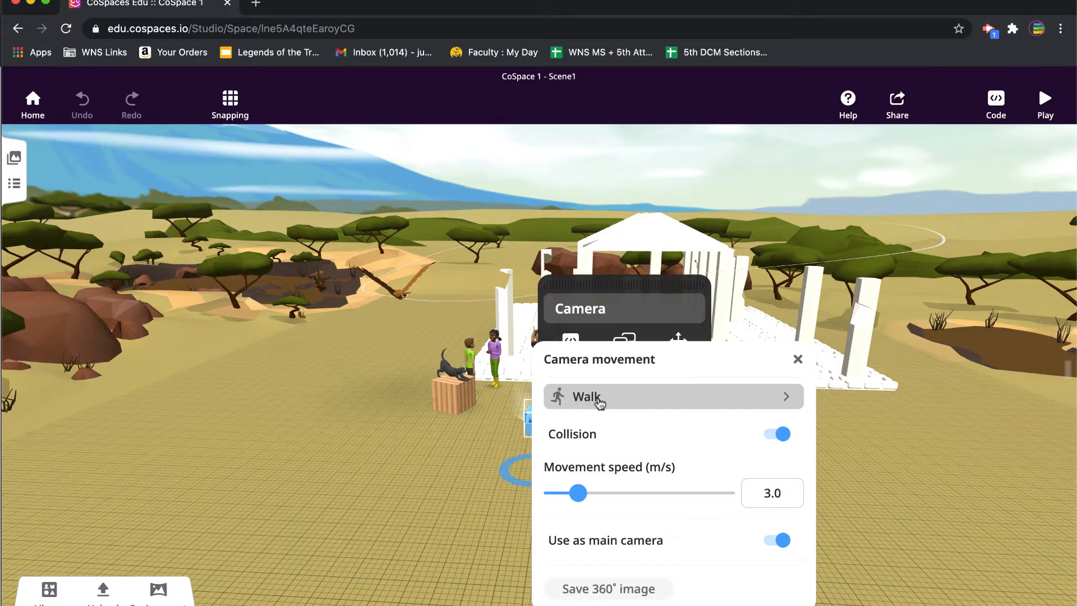
{"action": "left_click", "coordinate": [587, 396]}
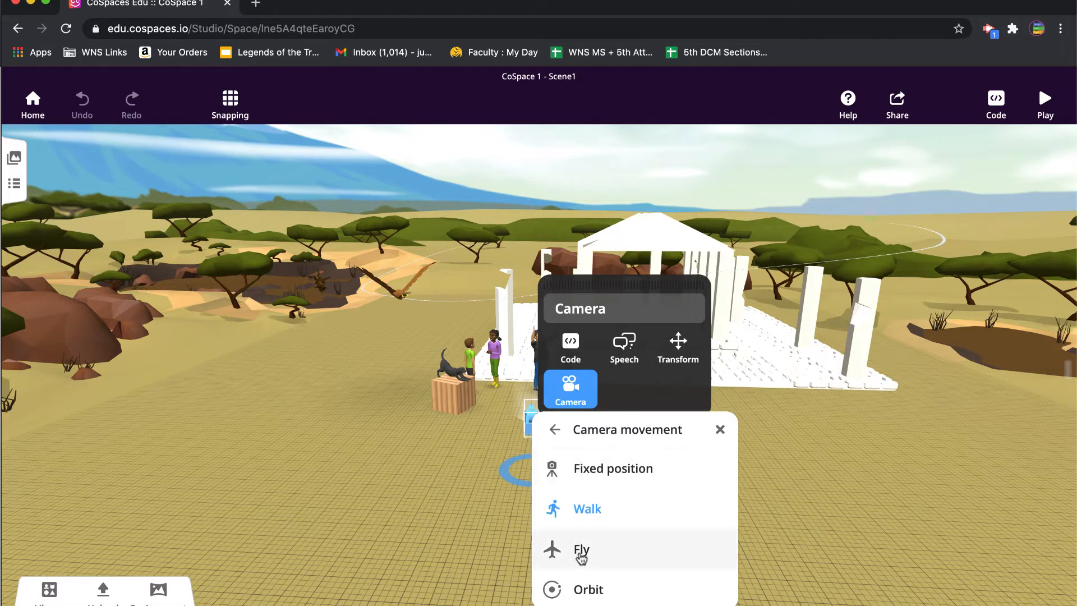
{"action": "mouse_move", "coordinate": [582, 553]}
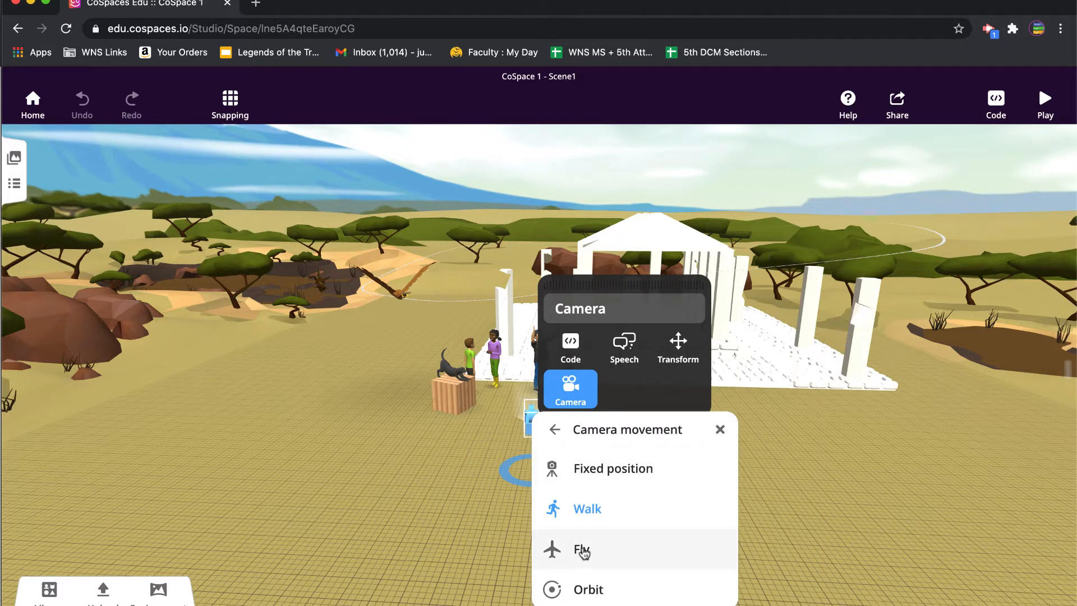
{"action": "left_click", "coordinate": [582, 550]}
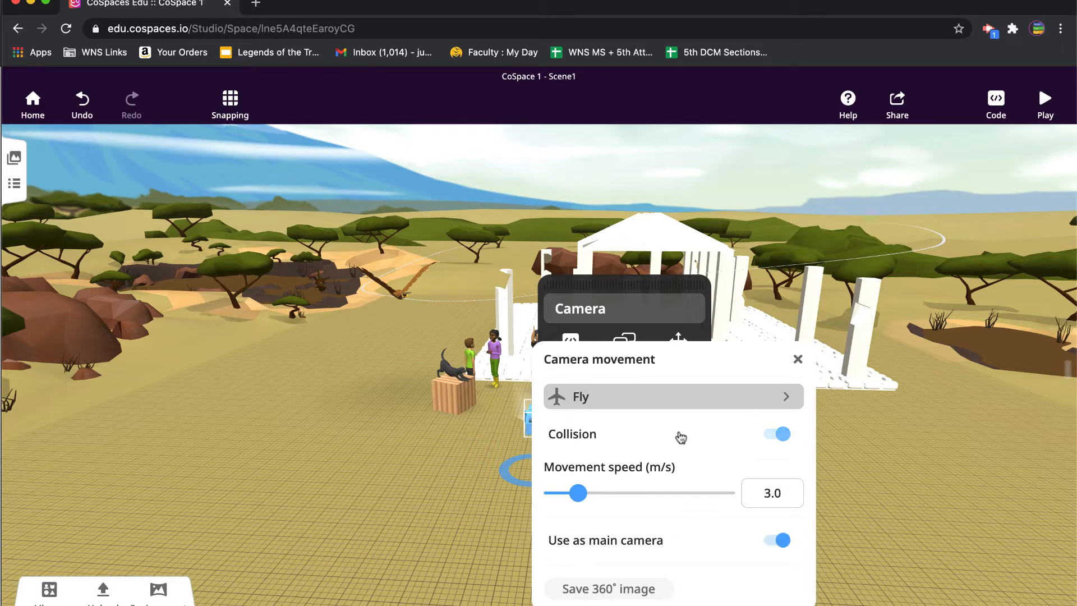
{"action": "left_click", "coordinate": [772, 493]}
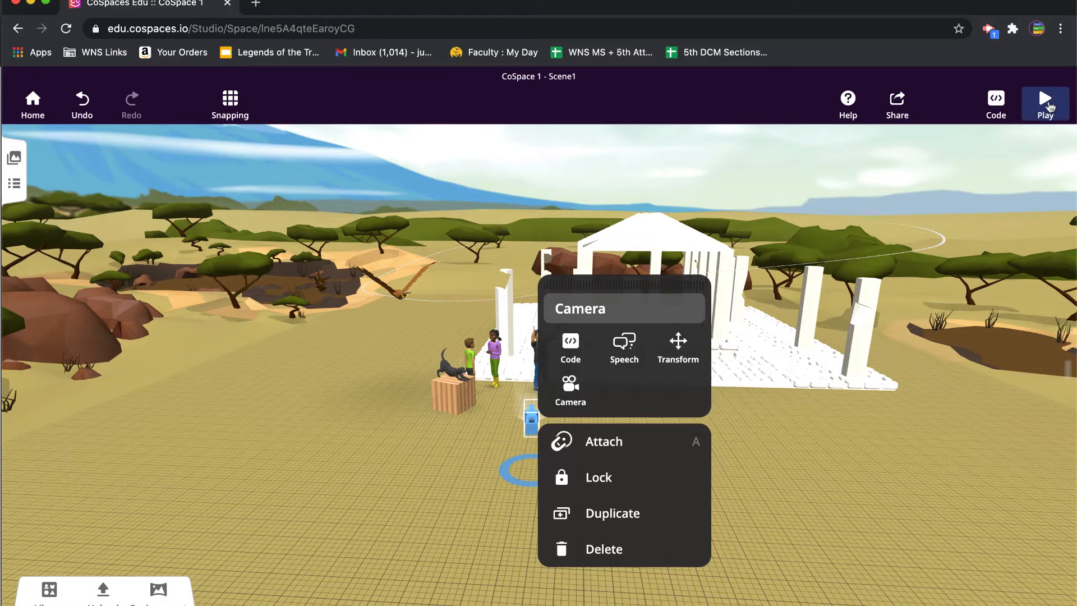
{"action": "left_click", "coordinate": [1045, 103]}
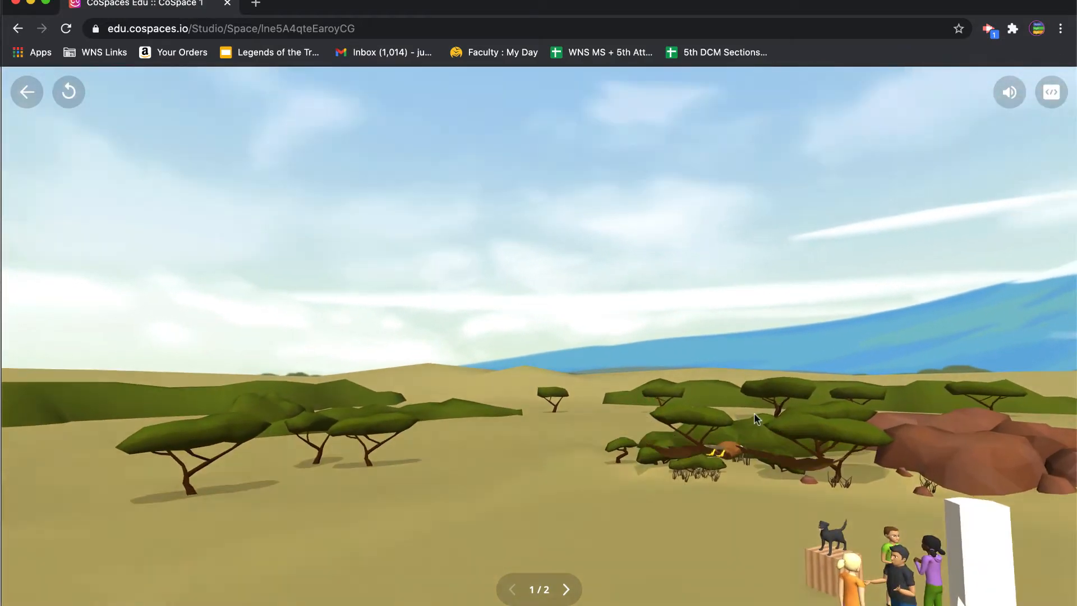
{"action": "left_click_drag", "start_coordinate": [755, 418], "coordinate": [783, 501]}
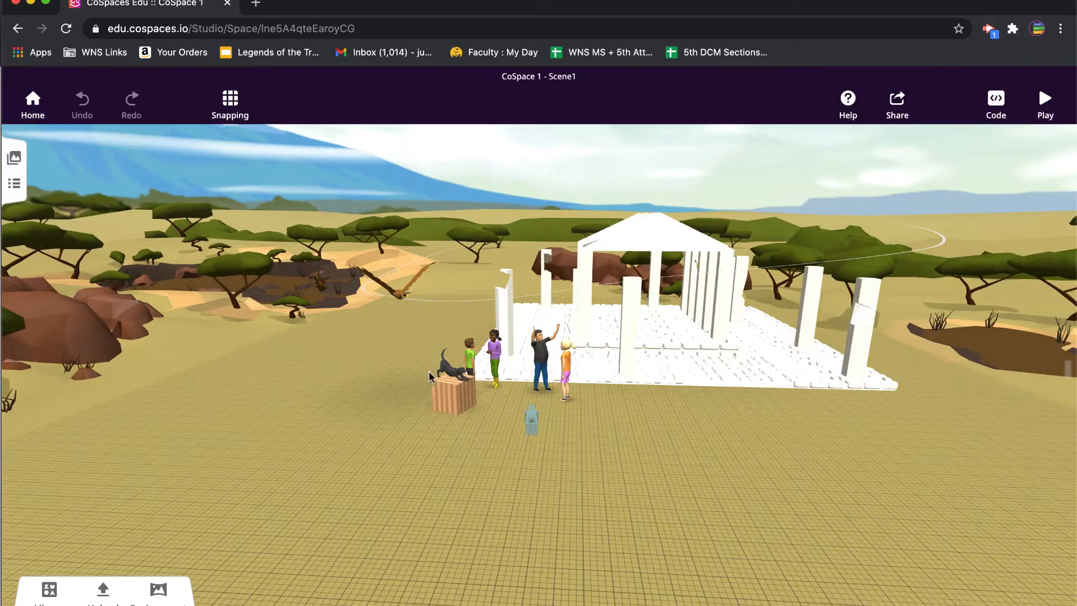
Step: Set the camera's movement mode back to Fixed position
{"action": "left_click", "coordinate": [531, 419]}
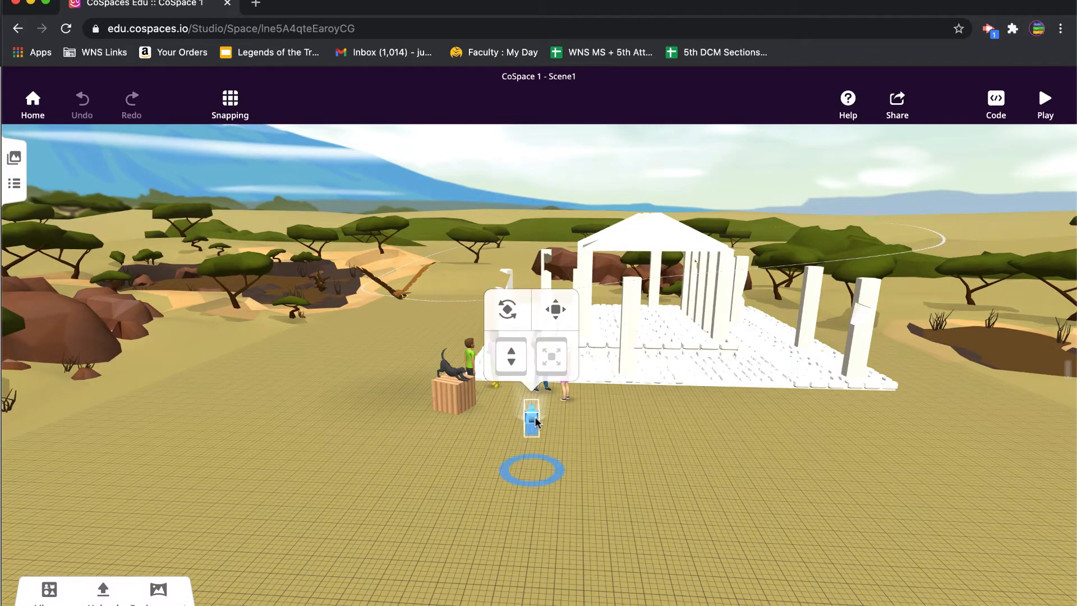
{"action": "left_click", "coordinate": [555, 310]}
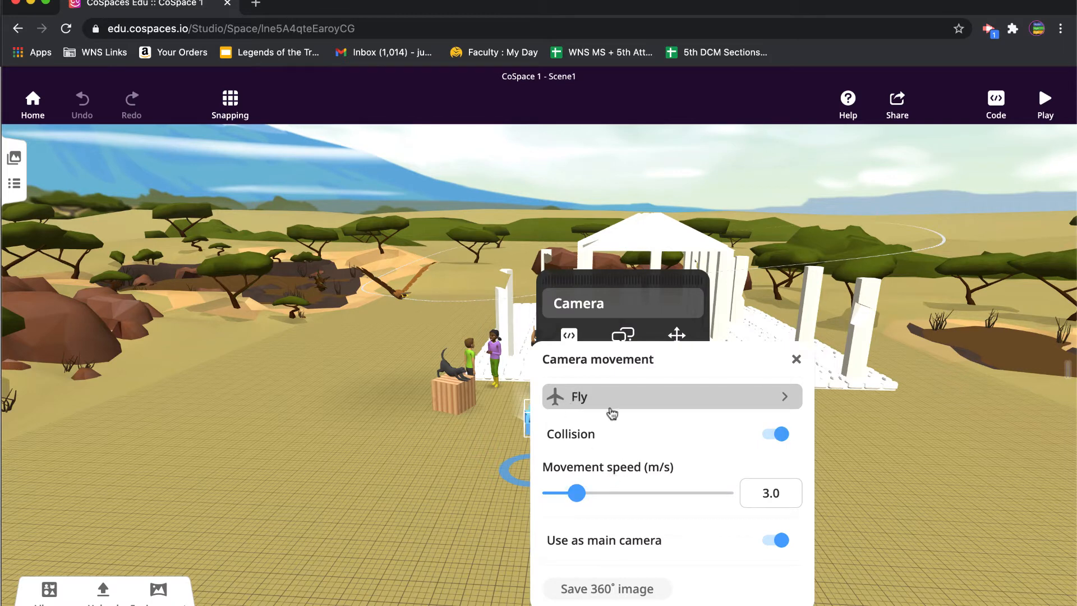
{"action": "left_click", "coordinate": [671, 396]}
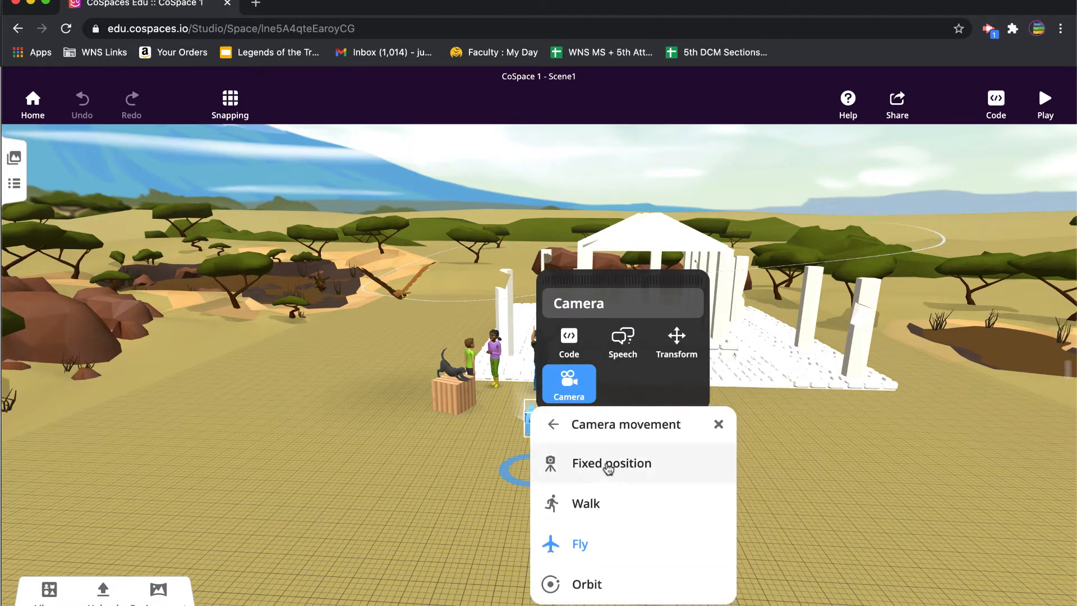
{"action": "left_click", "coordinate": [610, 462]}
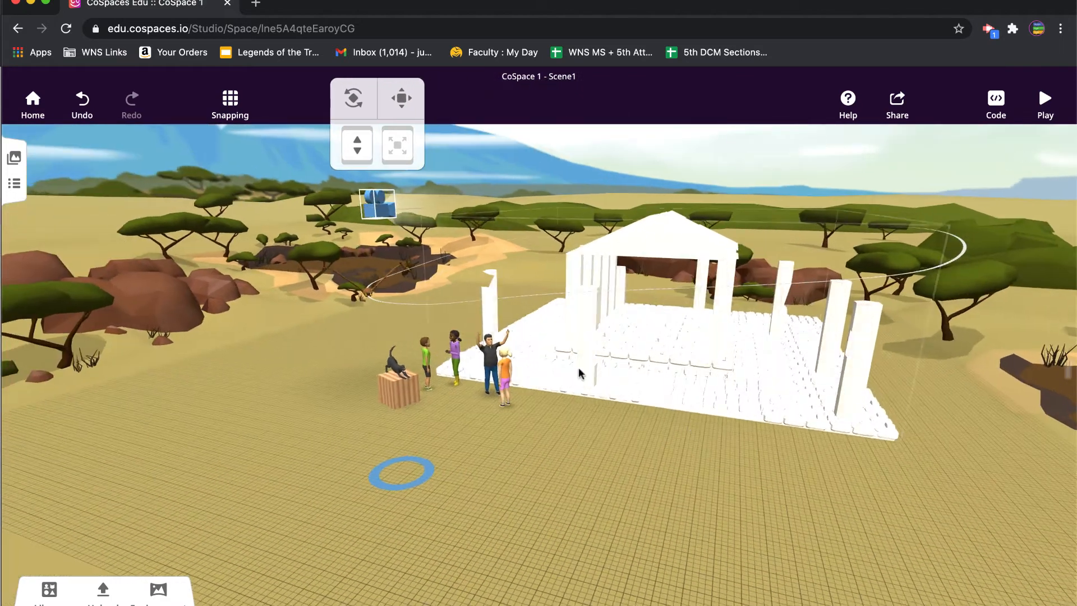
Step: Raise the camera above the rocks and play the scene from that viewpoint
{"action": "left_click", "coordinate": [352, 97]}
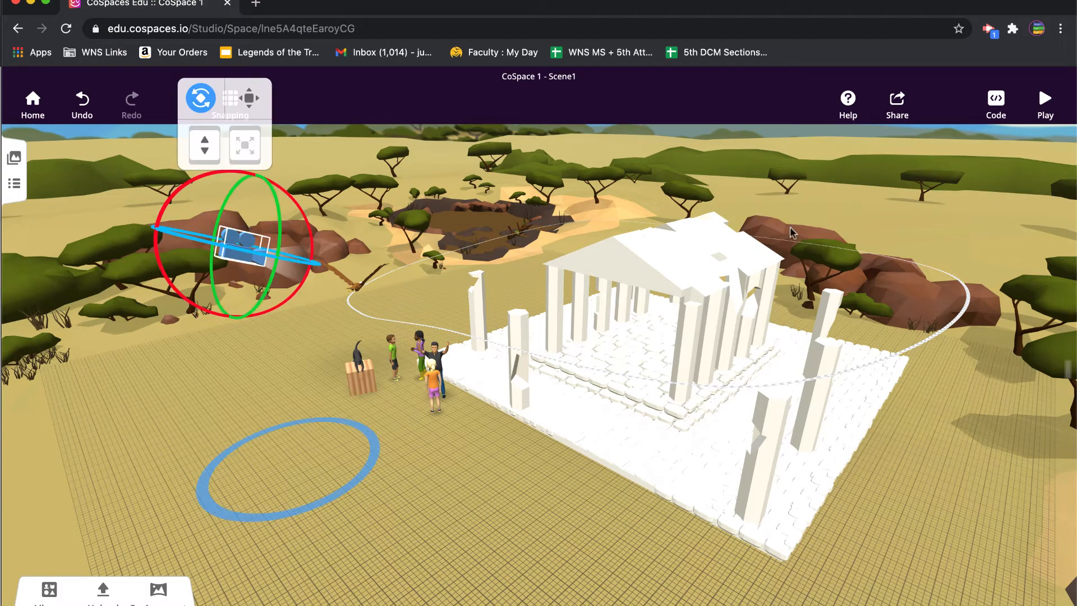
{"action": "left_click", "coordinate": [1045, 100]}
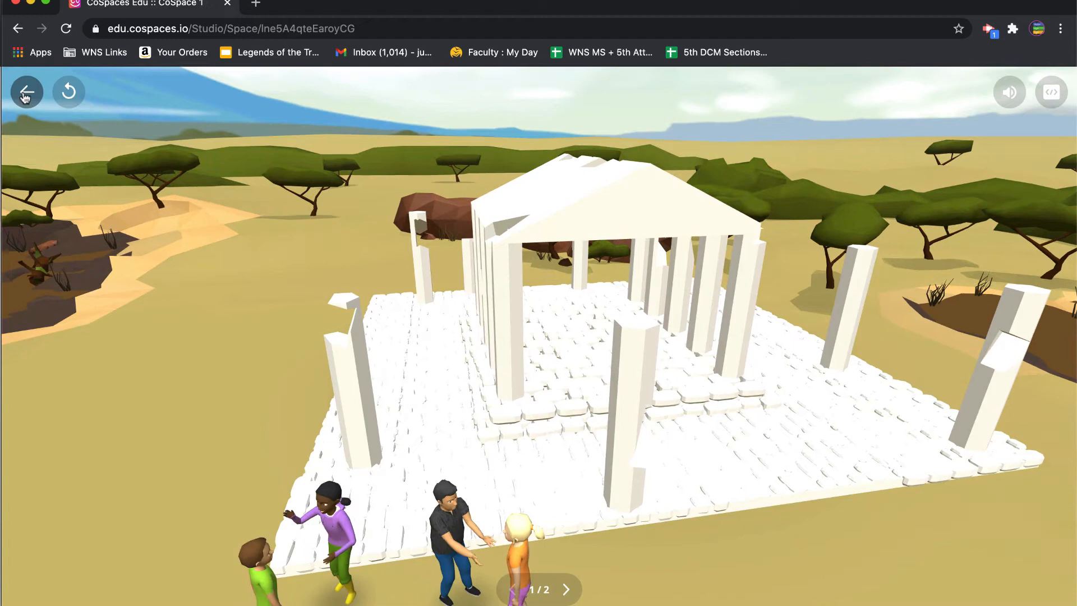
{"action": "left_click", "coordinate": [26, 91]}
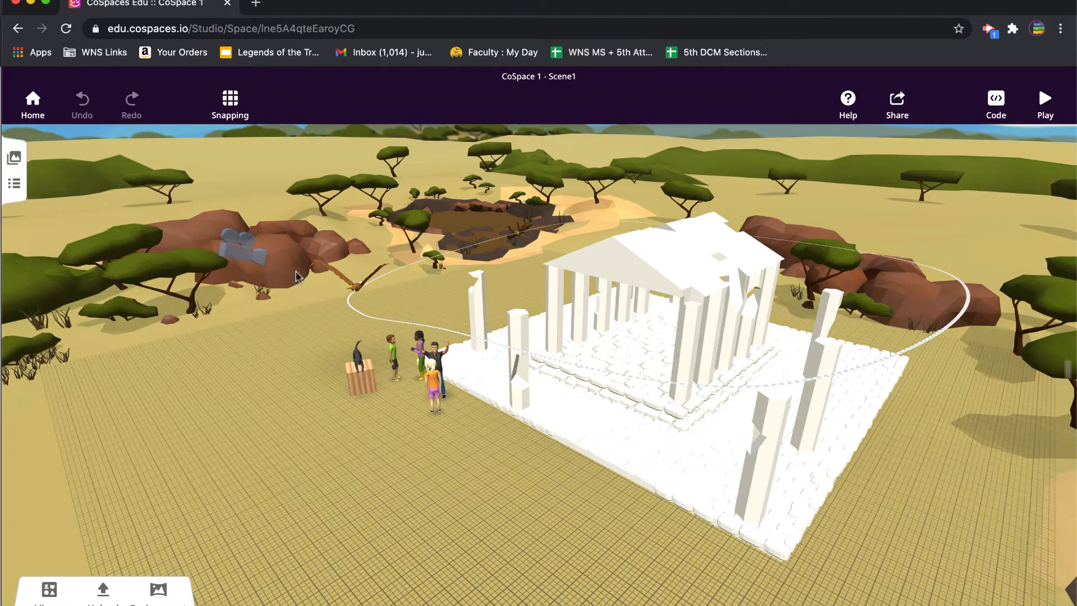
{"action": "left_click", "coordinate": [240, 247]}
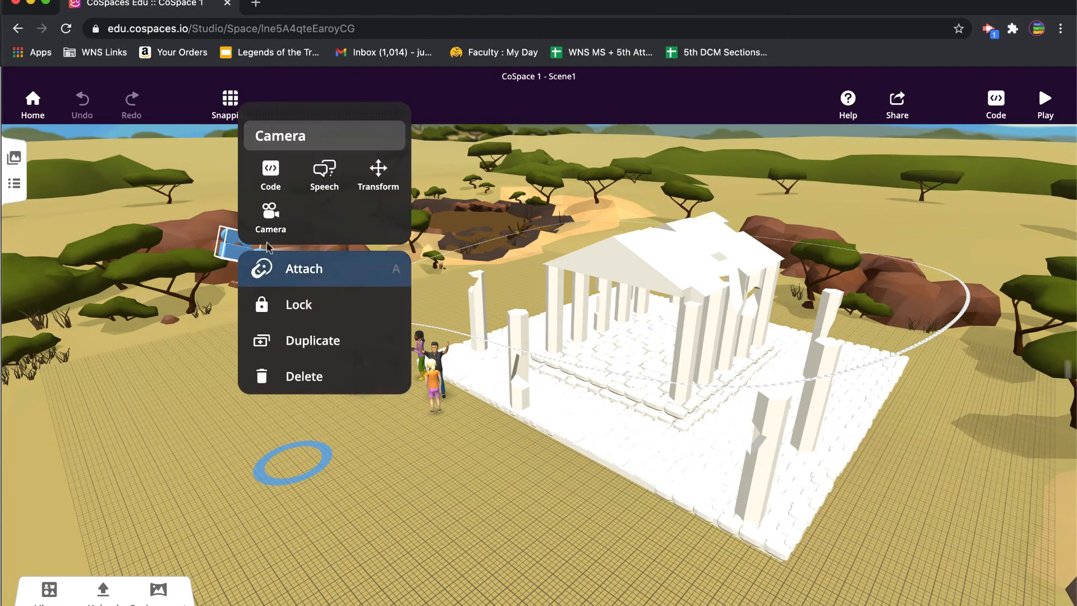
{"action": "left_click", "coordinate": [270, 215]}
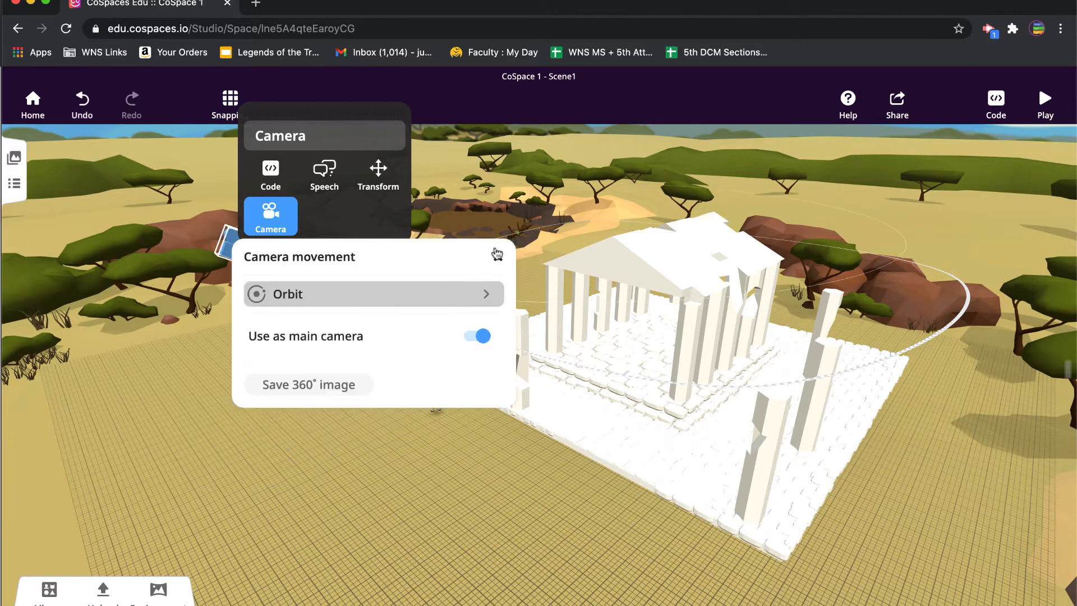
{"action": "mouse_move", "coordinate": [498, 258]}
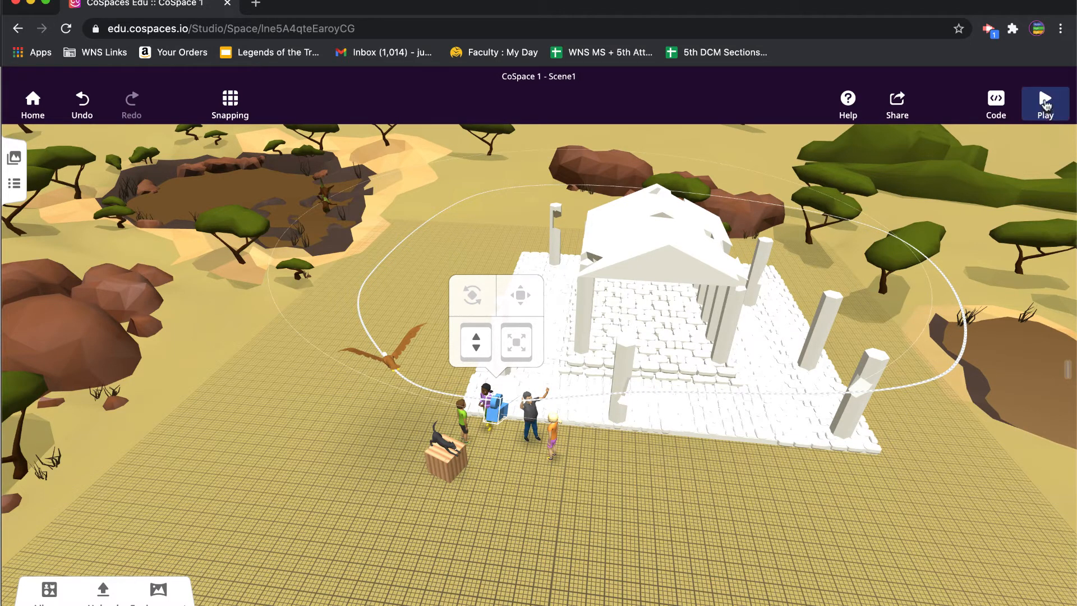
{"action": "left_click", "coordinate": [1045, 103]}
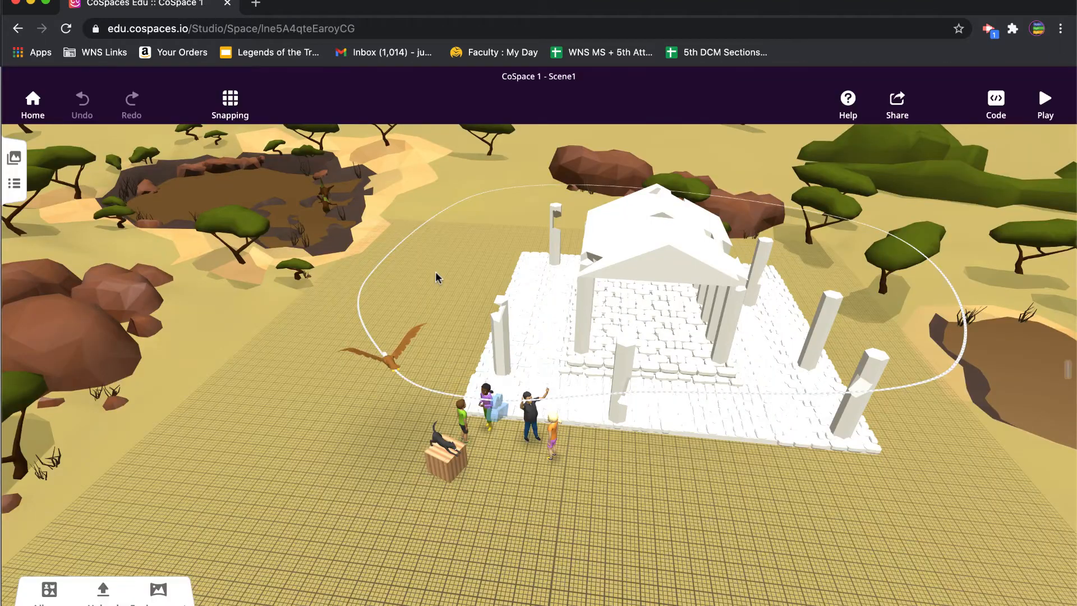
{"action": "mouse_move", "coordinate": [550, 443]}
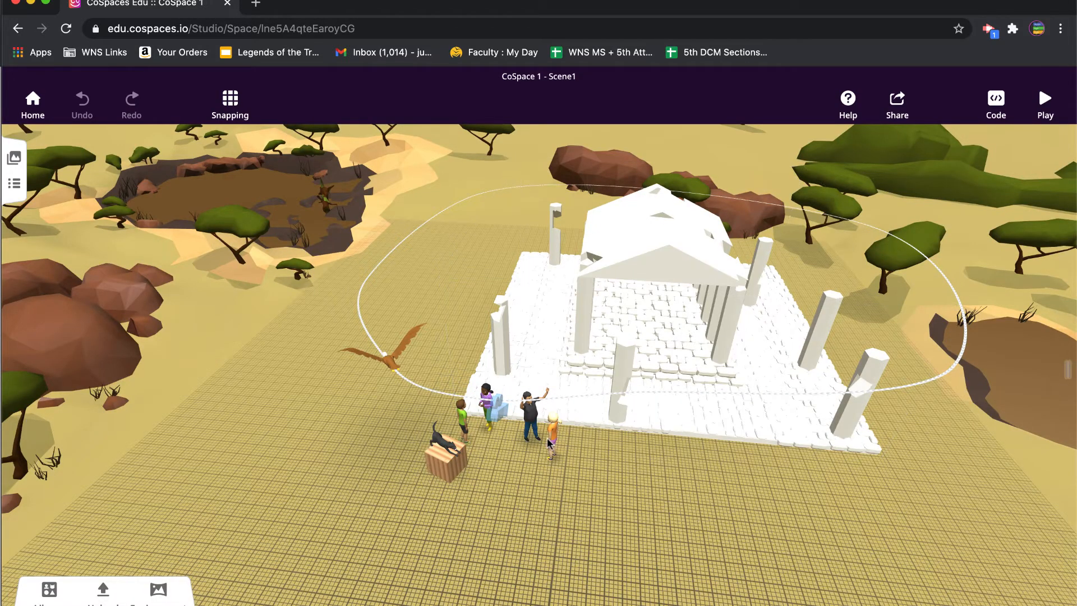
{"action": "mouse_move", "coordinate": [540, 455]}
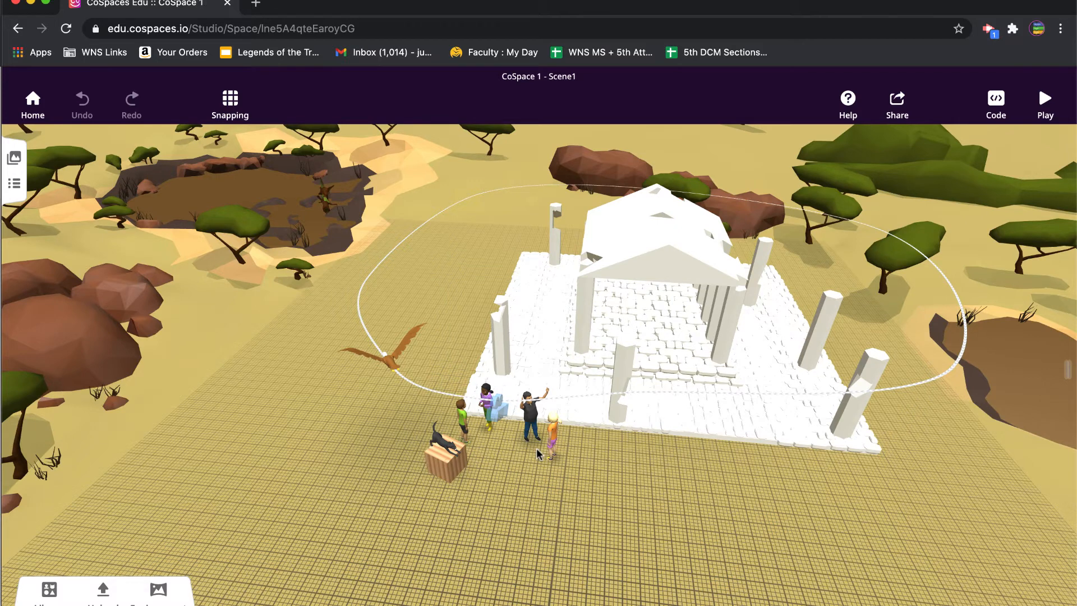
{"action": "mouse_move", "coordinate": [502, 430]}
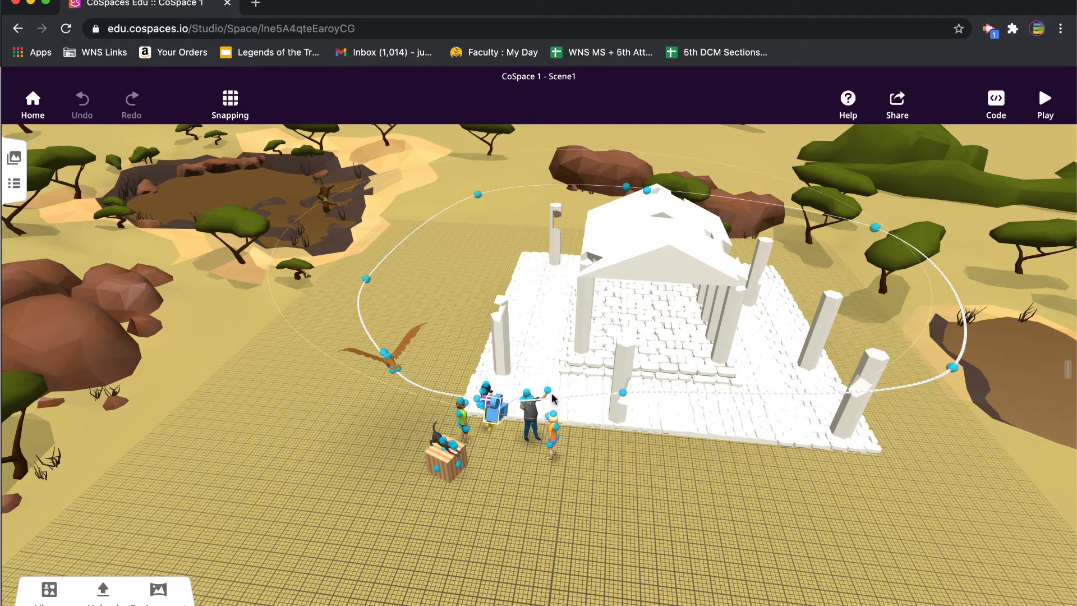
{"action": "mouse_move", "coordinate": [488, 404]}
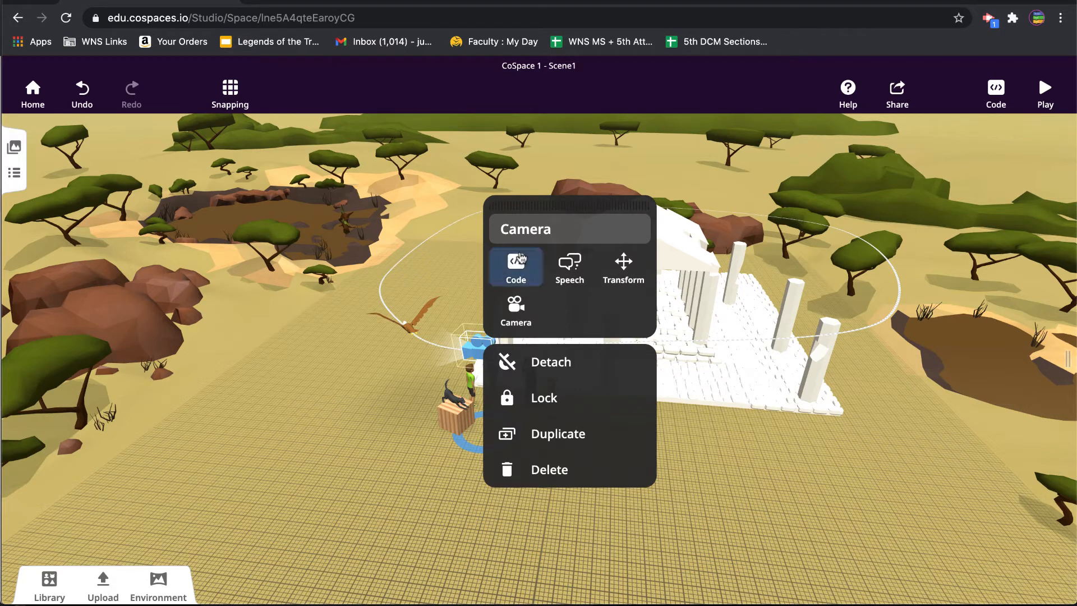
Step: Enable Use in CoBlocks in the camera's code settings
{"action": "left_click", "coordinate": [515, 267]}
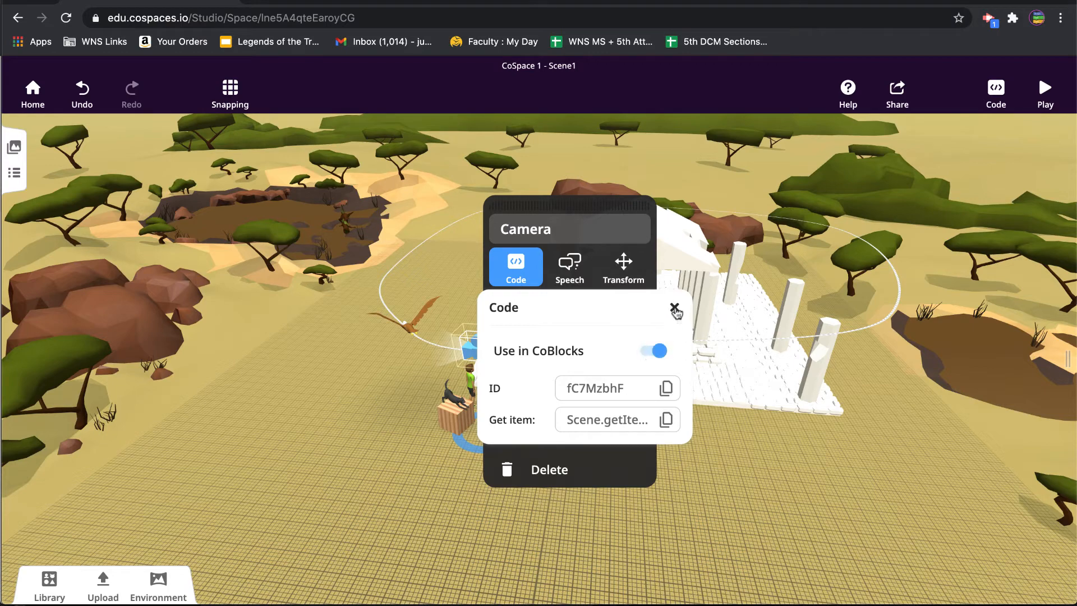
{"action": "left_click", "coordinate": [675, 310]}
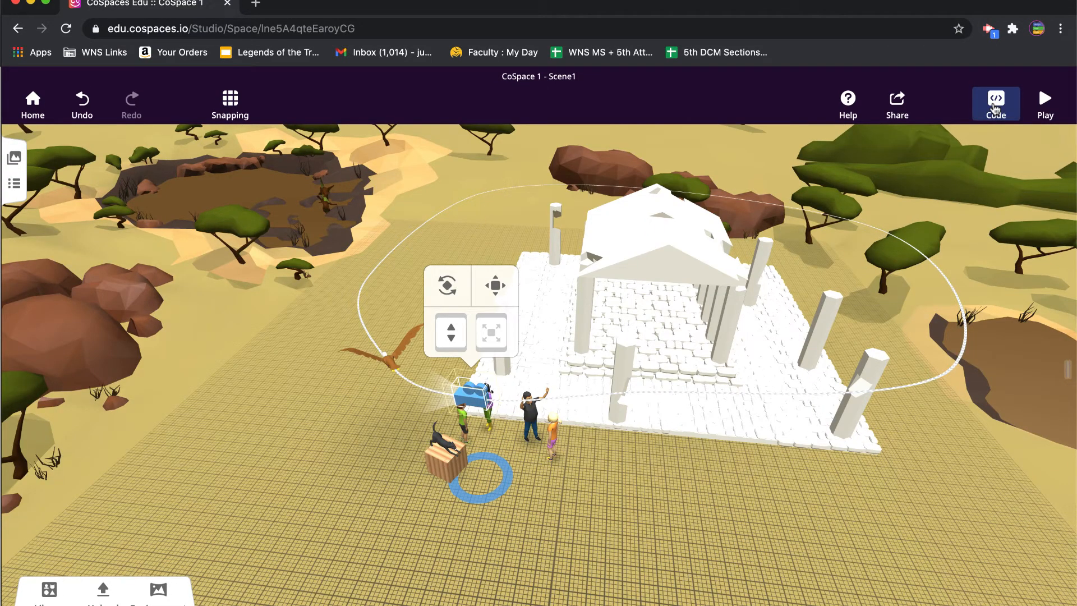
Step: In the CoBlocks editor, locate the run parallel block among the Control blocks
{"action": "left_click", "coordinate": [994, 100]}
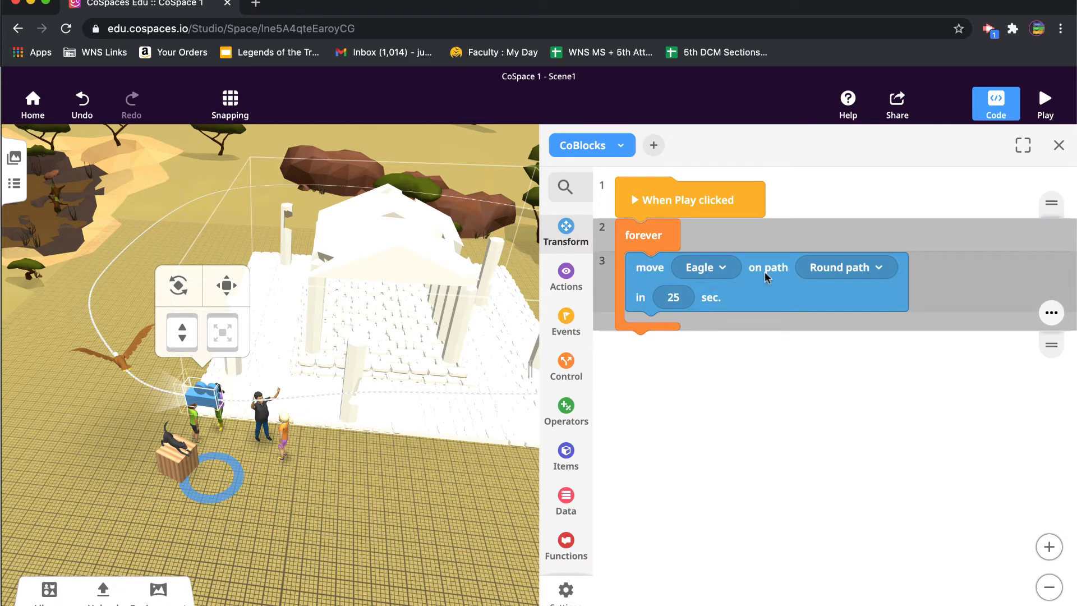
{"action": "mouse_move", "coordinate": [757, 344]}
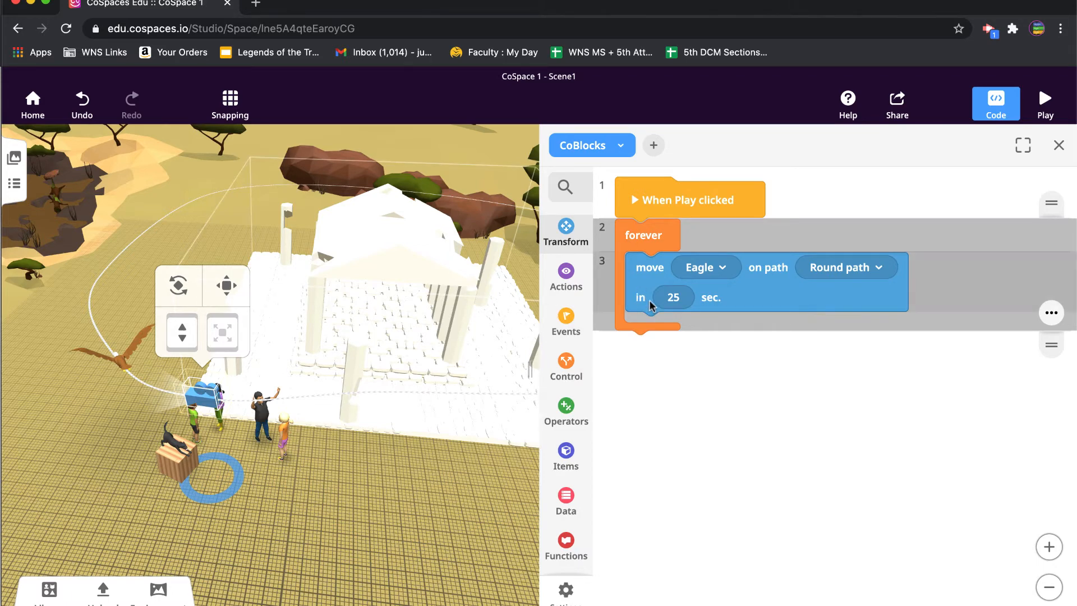
{"action": "left_click", "coordinate": [565, 317]}
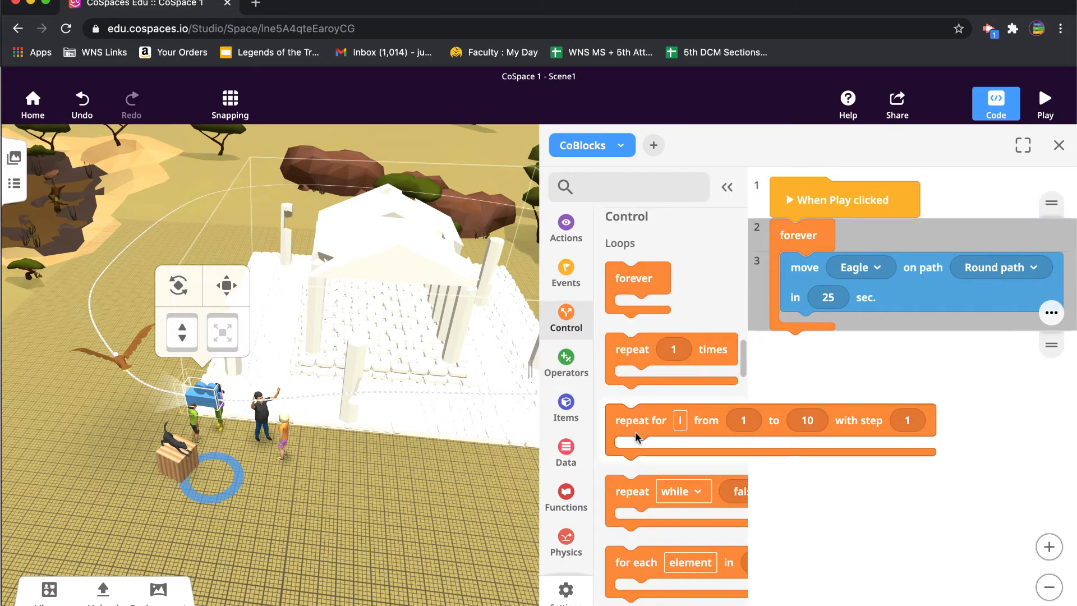
{"action": "scroll", "scroll_direction": "down", "scroll_amount": 3}
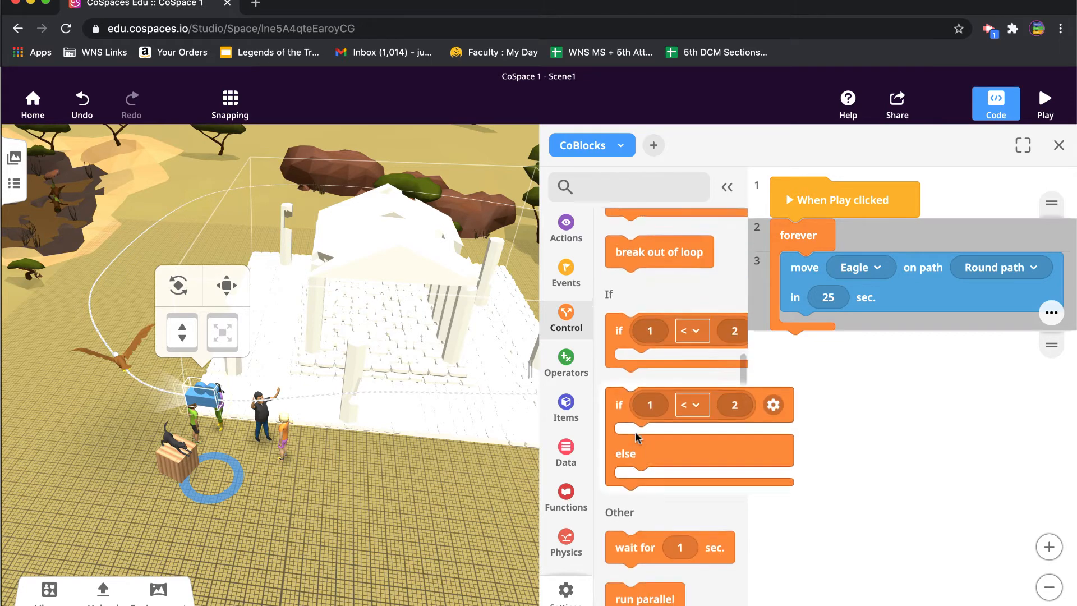
{"action": "scroll", "scroll_direction": "down", "scroll_amount": 3}
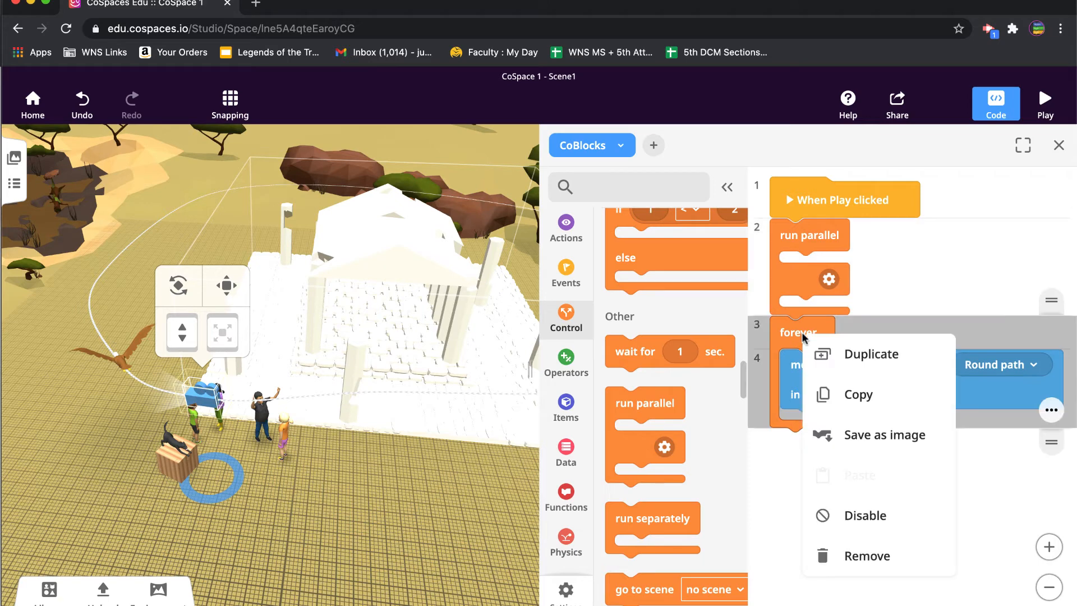
Step: Duplicate the eagle's forever loop and set the copy to move the Camera on Round path
{"action": "left_click", "coordinate": [873, 353]}
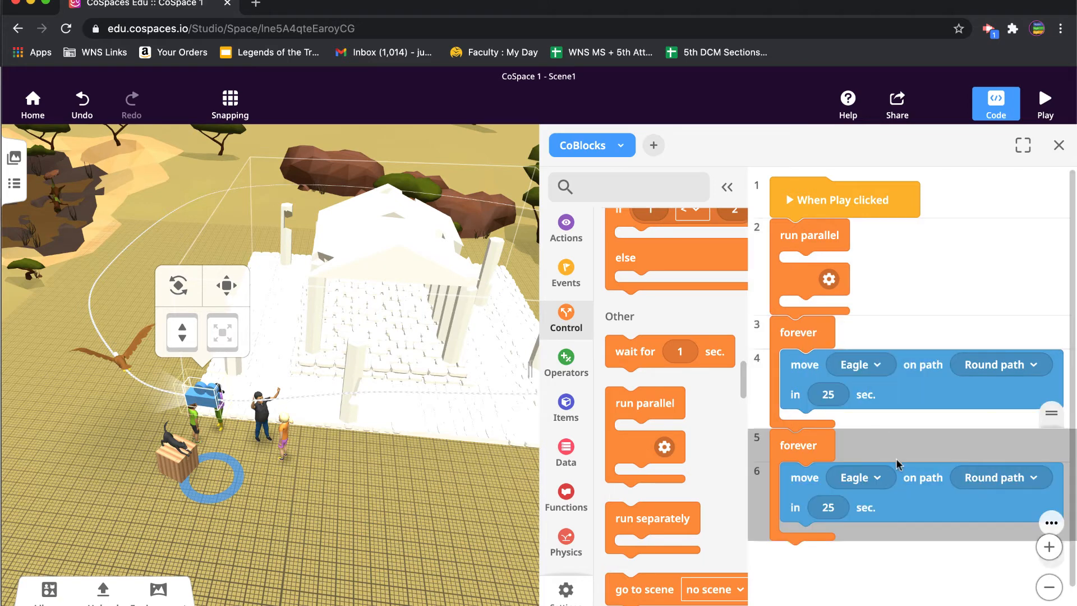
{"action": "left_click", "coordinate": [854, 477]}
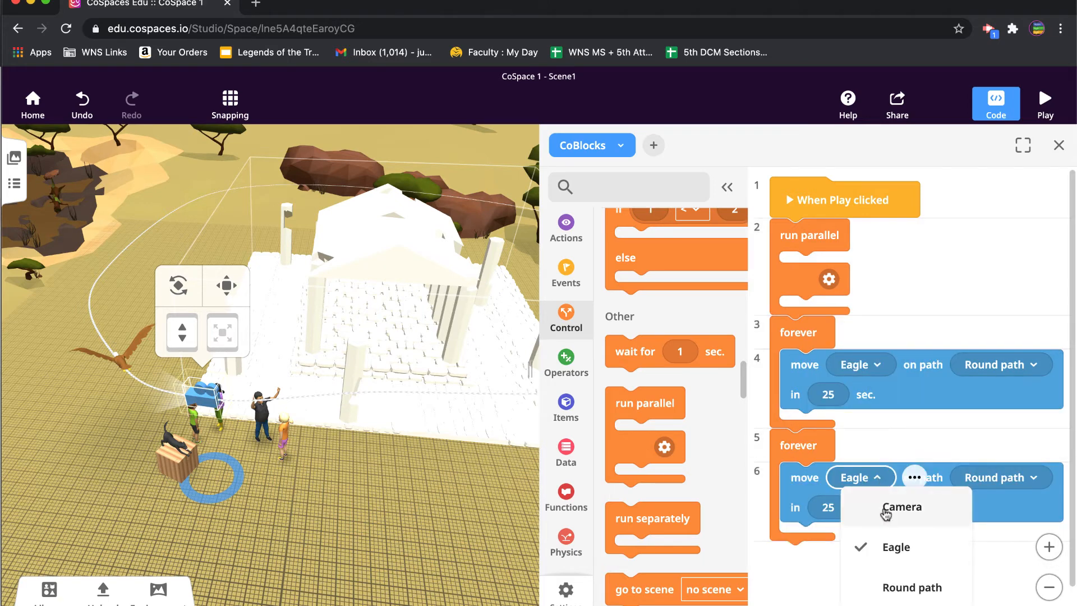
{"action": "left_click", "coordinate": [902, 506]}
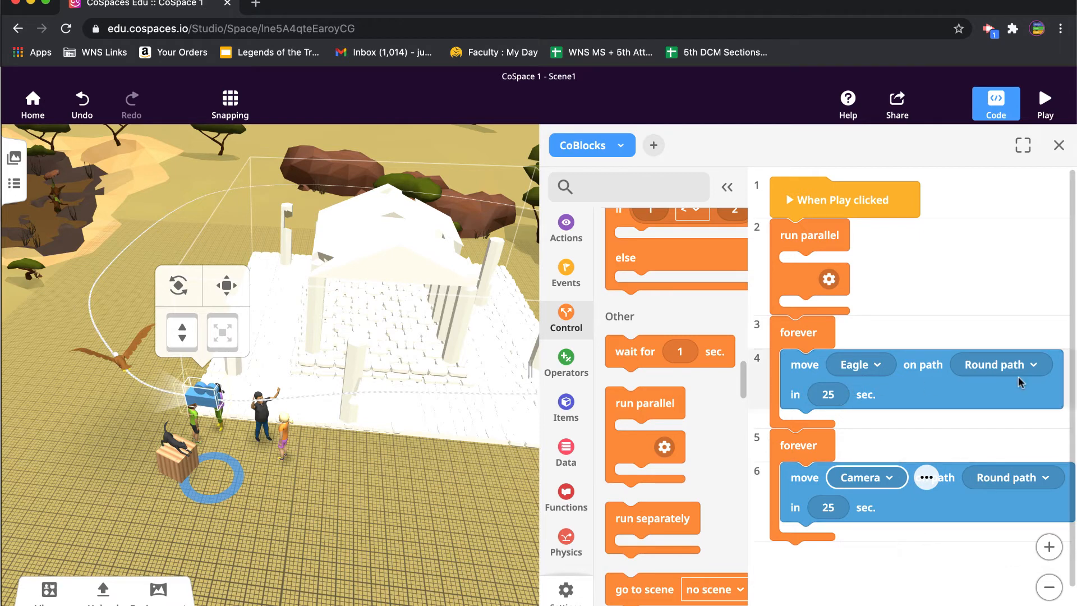
{"action": "mouse_move", "coordinate": [846, 512]}
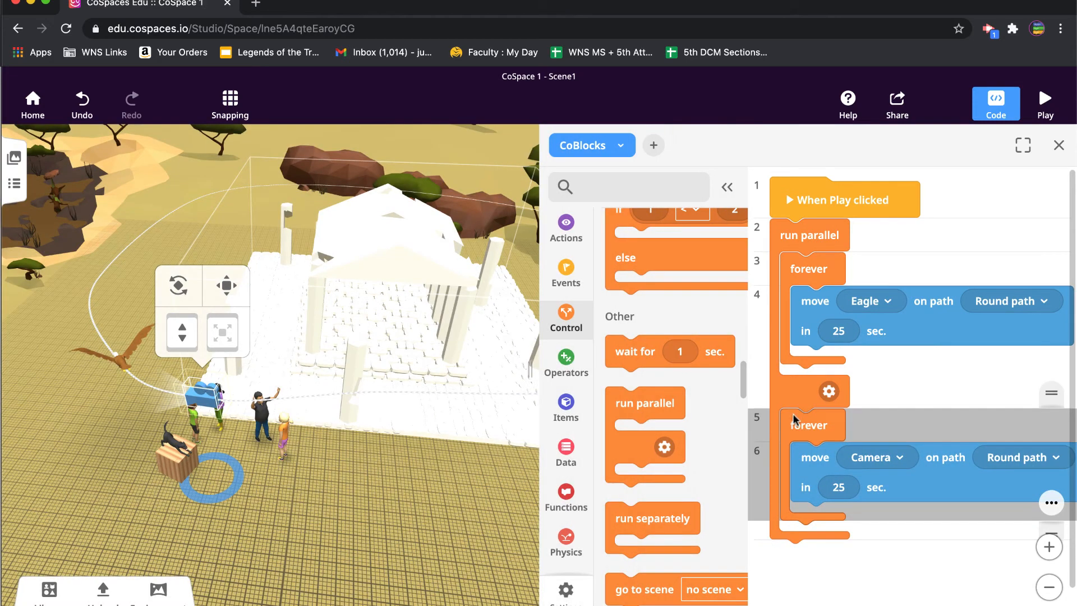
{"action": "mouse_move", "coordinate": [828, 472]}
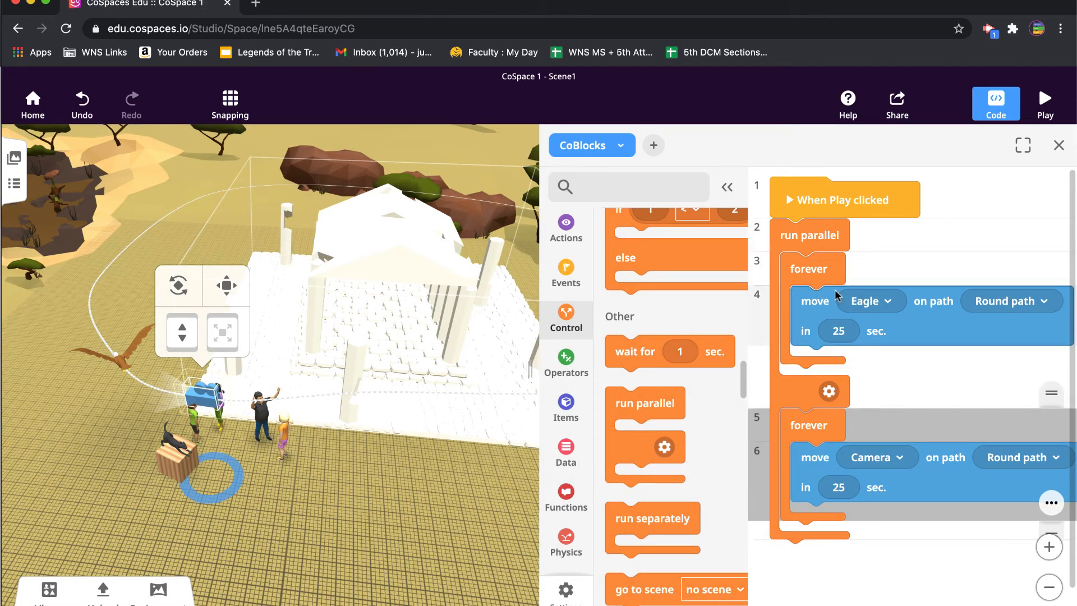
{"action": "mouse_move", "coordinate": [1047, 214]}
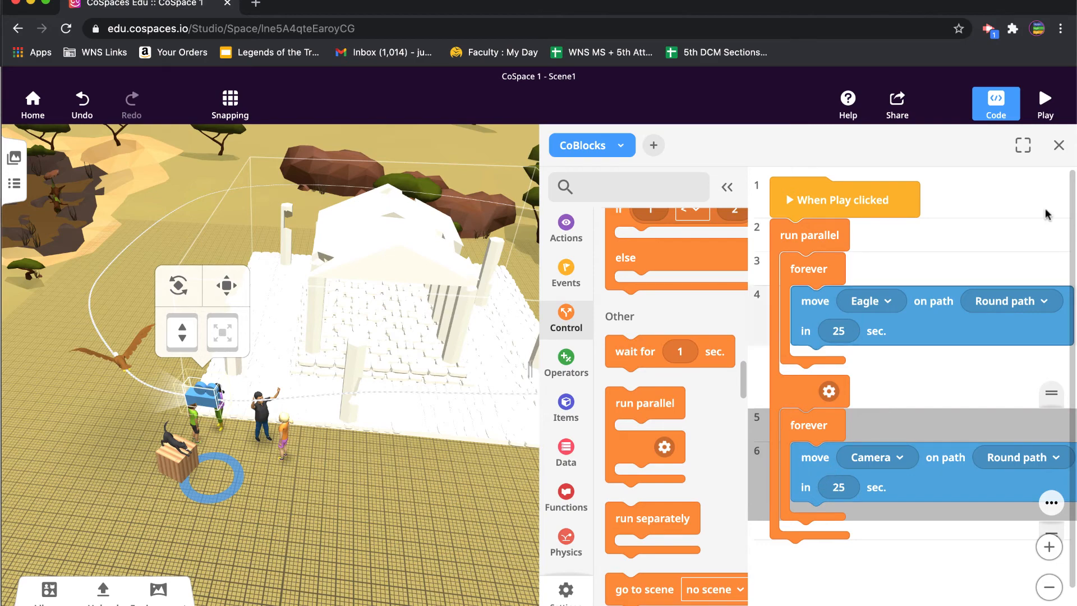
{"action": "left_click", "coordinate": [1044, 100]}
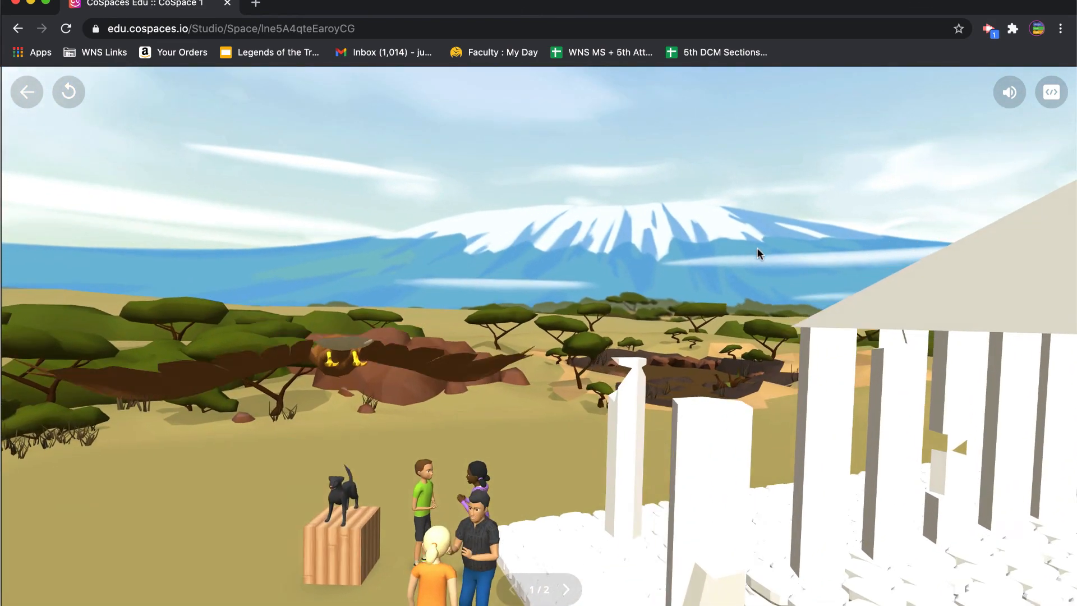
{"action": "left_click", "coordinate": [26, 91]}
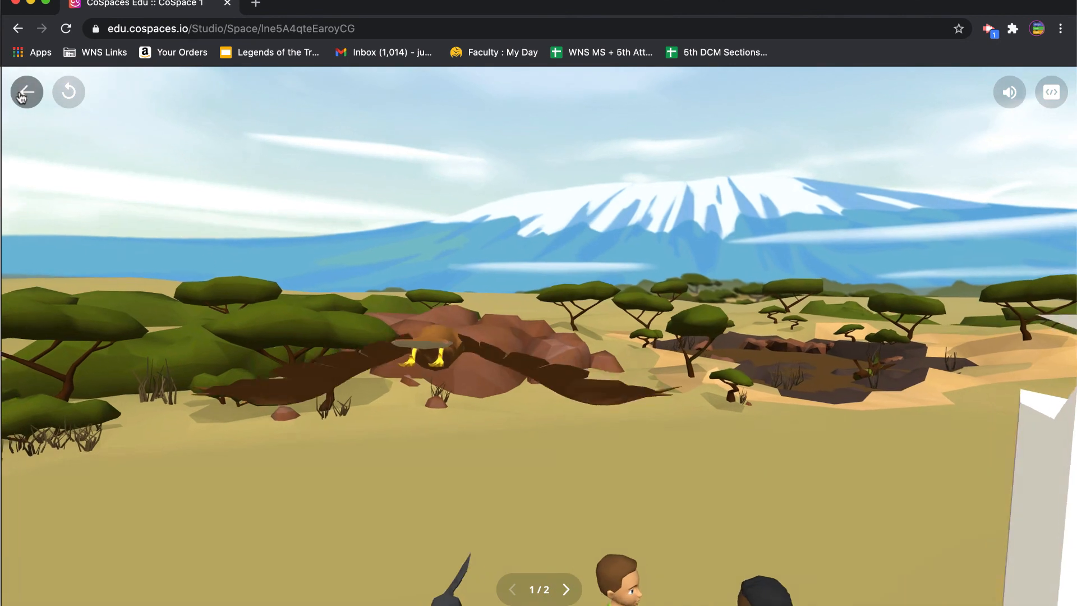
{"action": "left_click", "coordinate": [26, 93]}
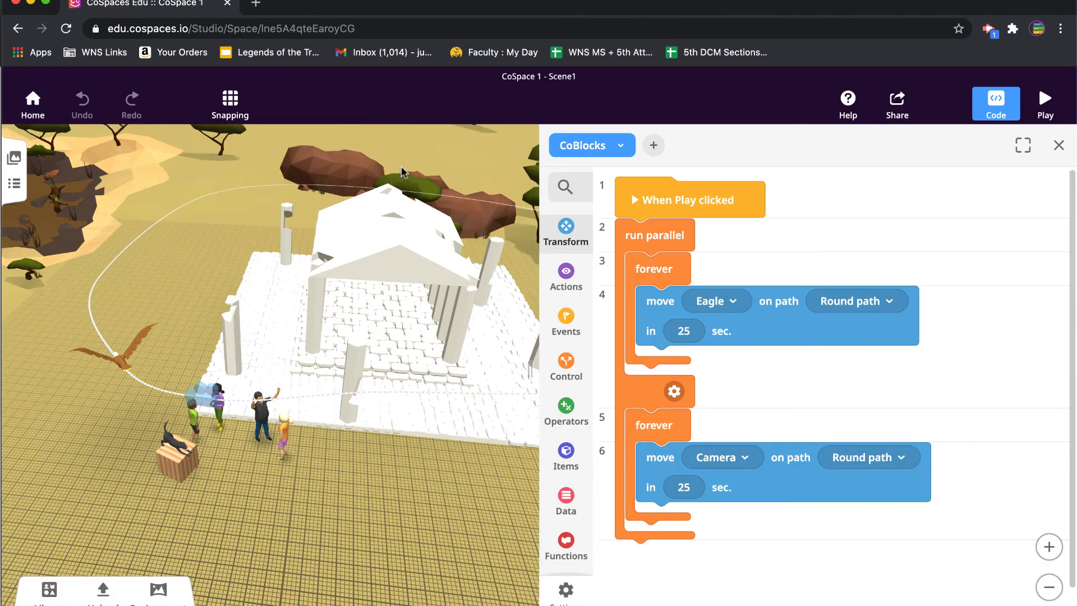
{"action": "mouse_move", "coordinate": [427, 160]}
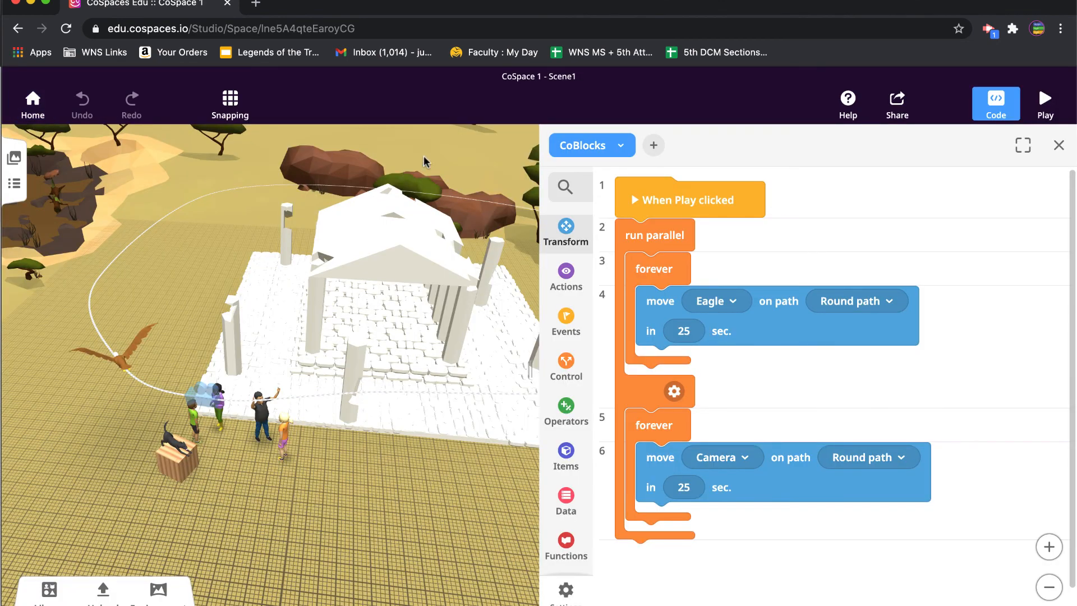